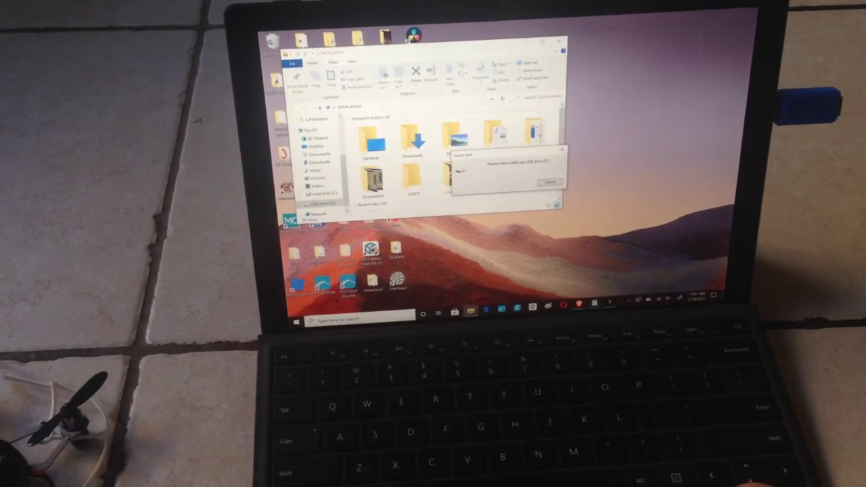
# Open the USB drive (D:) so its top-level contents are listed.
pyautogui.click(549, 181)
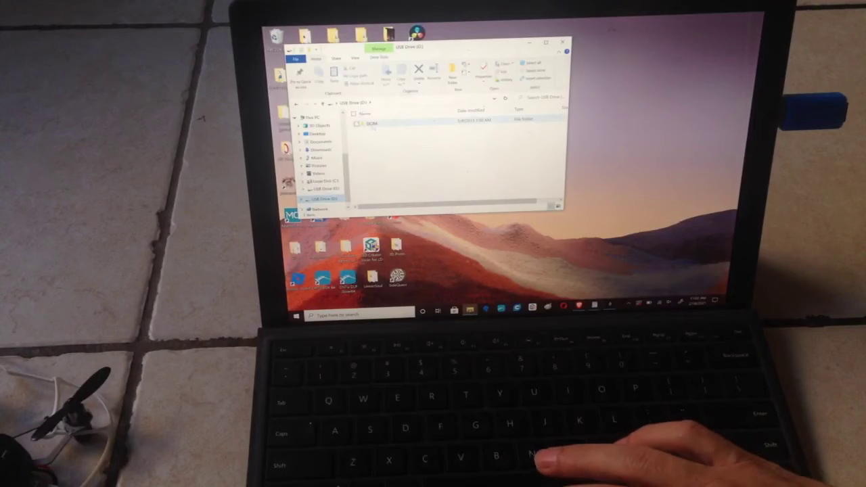
# Enter the DCIM recordings folder and play a recorded flight video.
pyautogui.doubleClick(368, 127)
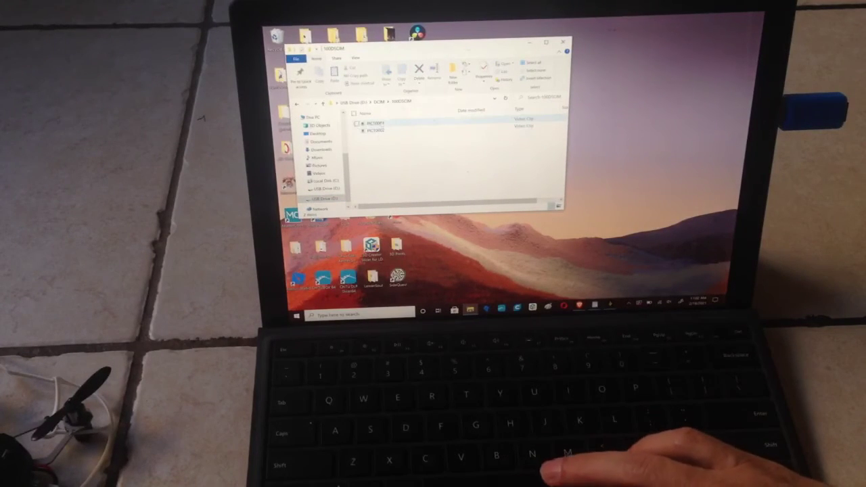
pyautogui.doubleClick(377, 130)
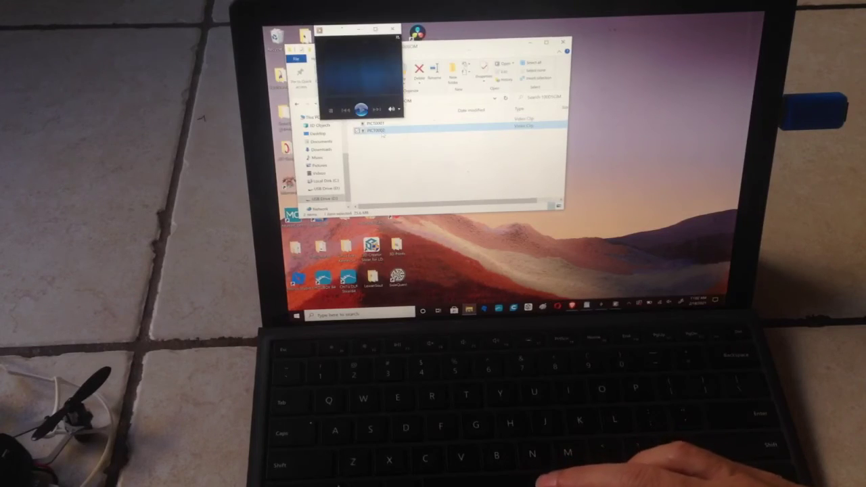